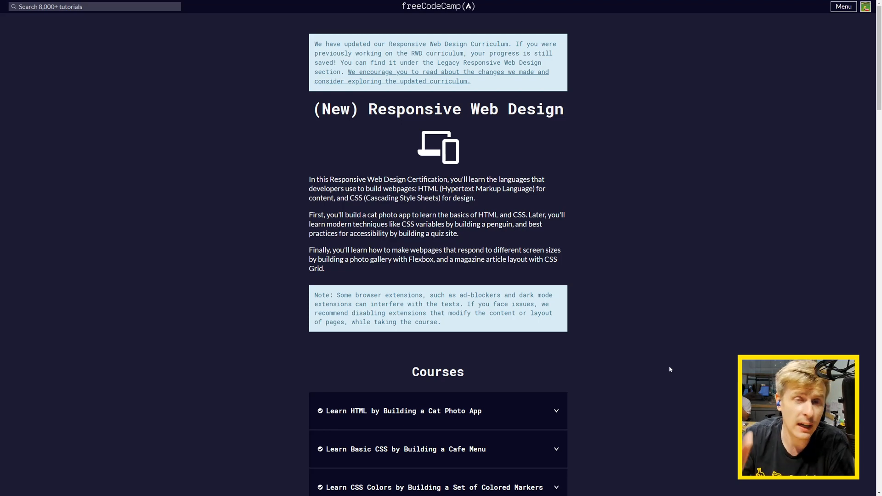
mouse_move(532, 136)
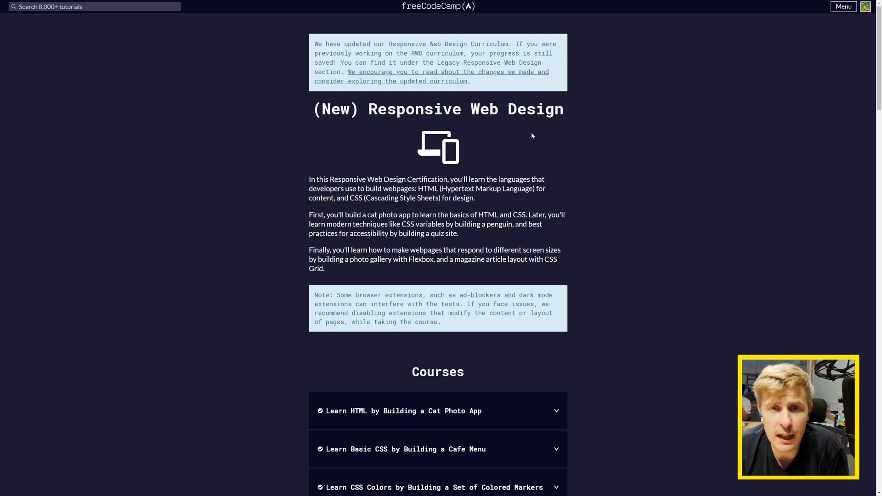
mouse_move(264, 171)
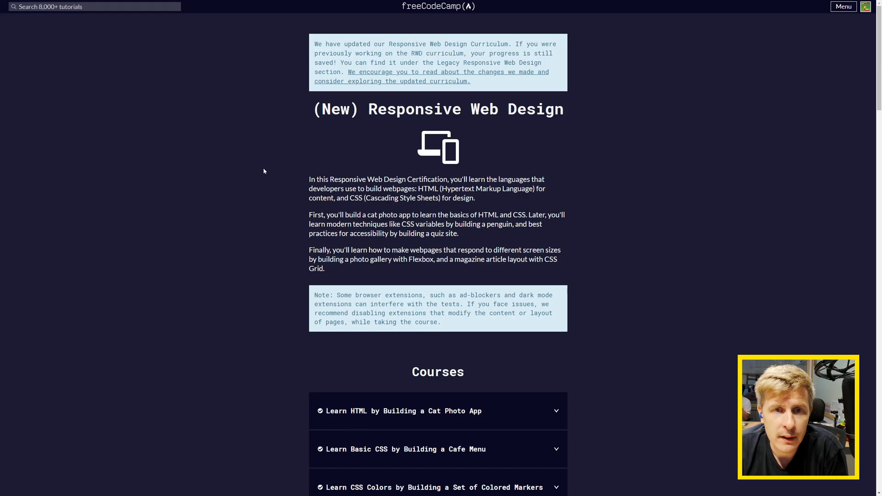
Step: Navigate from the Responsive Web Design heading down to the Survey Form certification project
left_click_drag(369, 109, 563, 109)
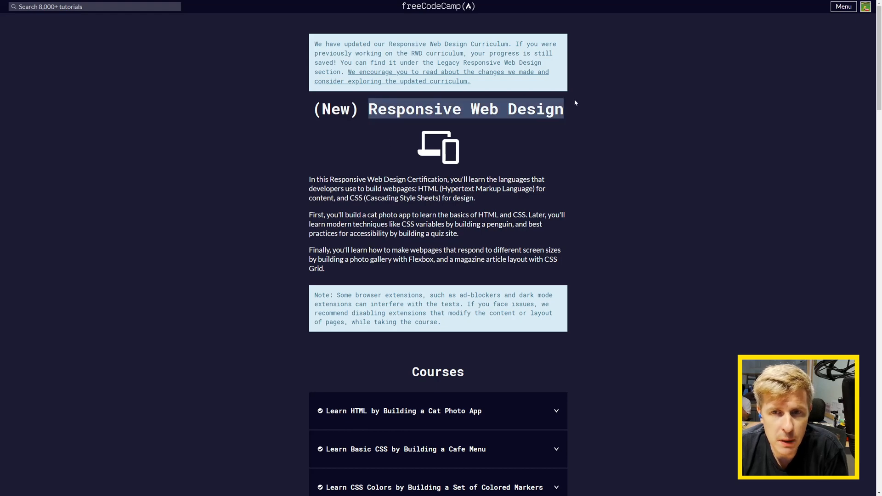
scroll("down", 3)
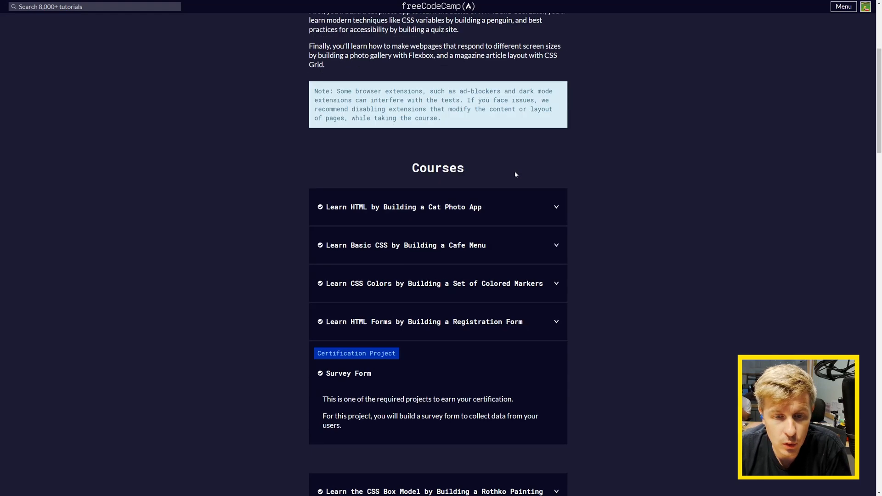
scroll("down", 3)
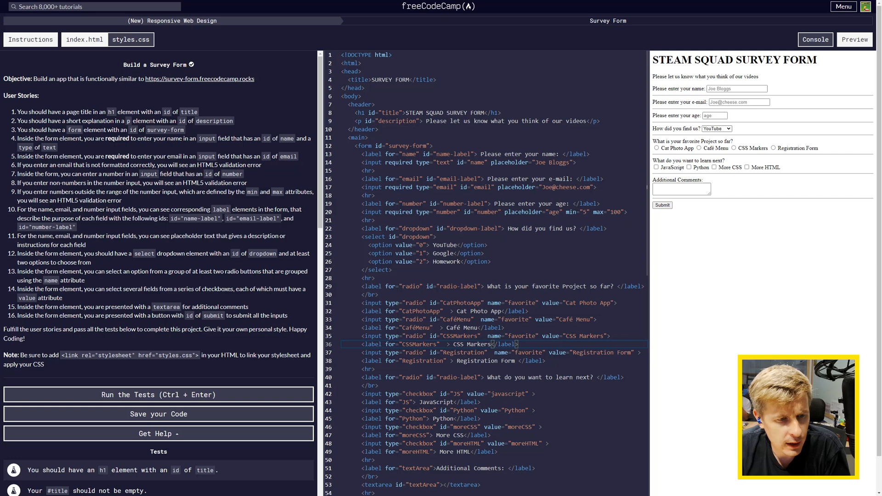
Step: Run the Survey Form tests so all checks pass, then dismiss the 20% complete notice
left_click(159, 394)
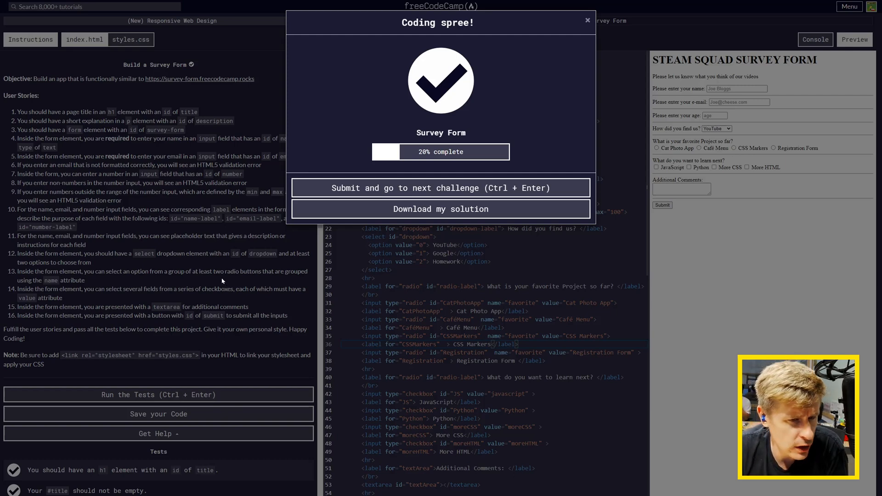
left_click(587, 20)
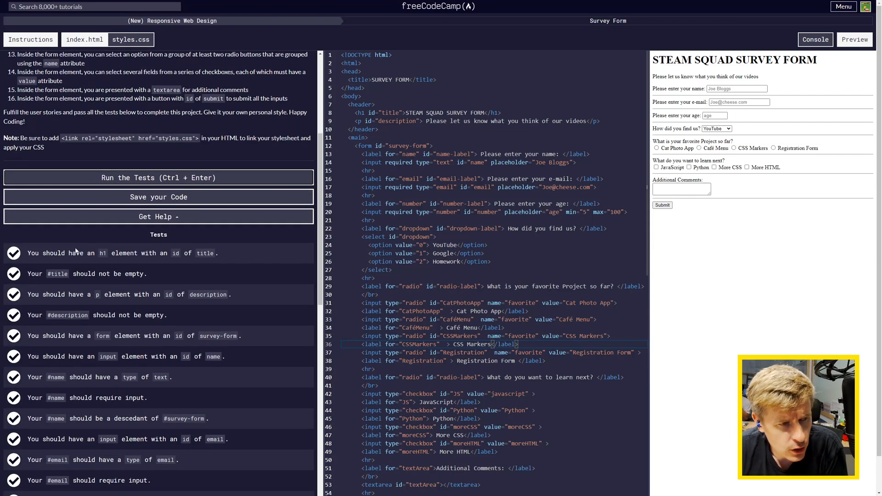